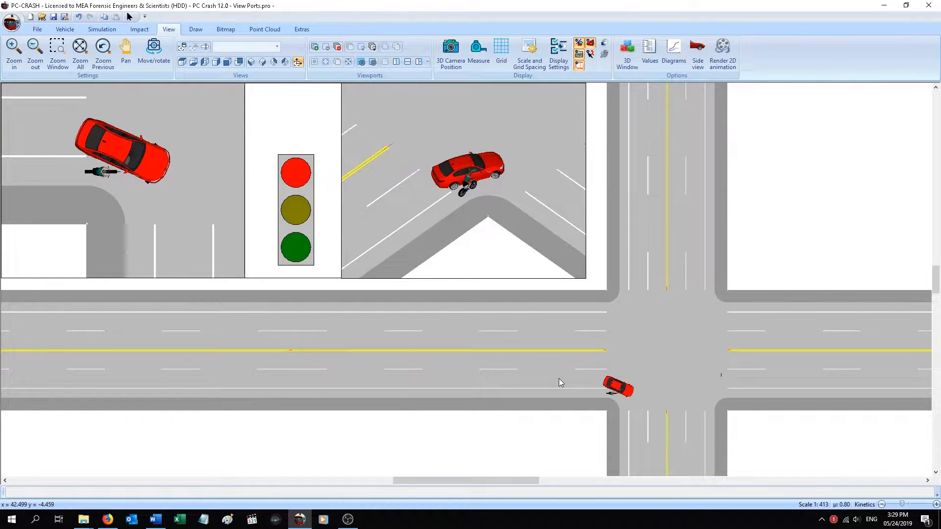
pyautogui.moveTo(606, 387)
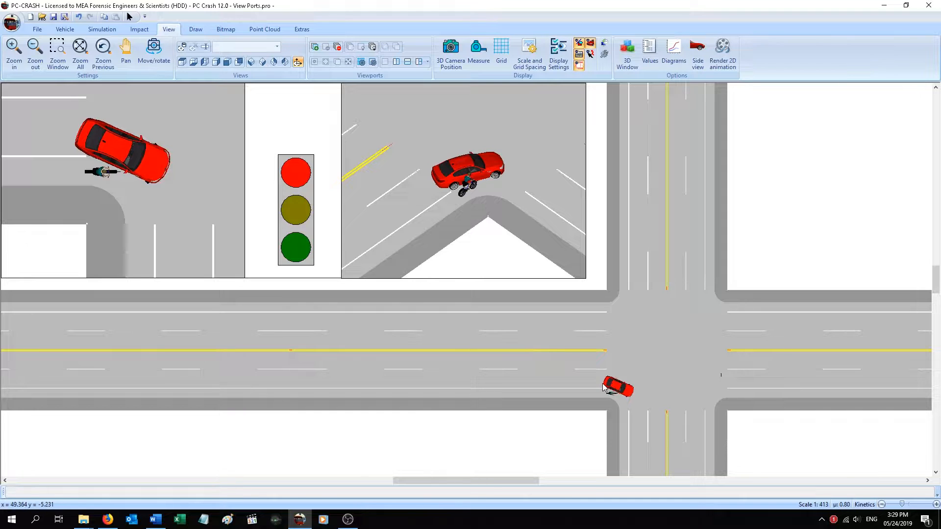
pyautogui.moveTo(614, 401)
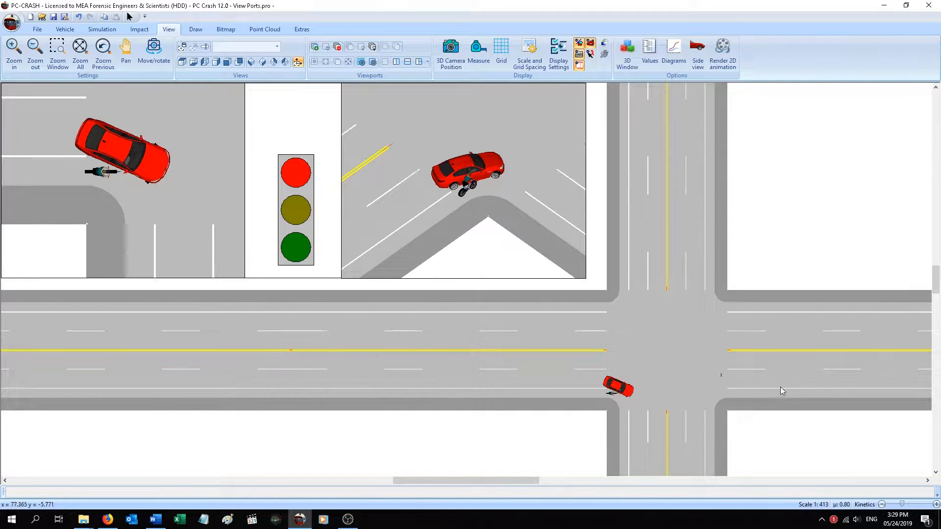
pyautogui.moveTo(727, 374)
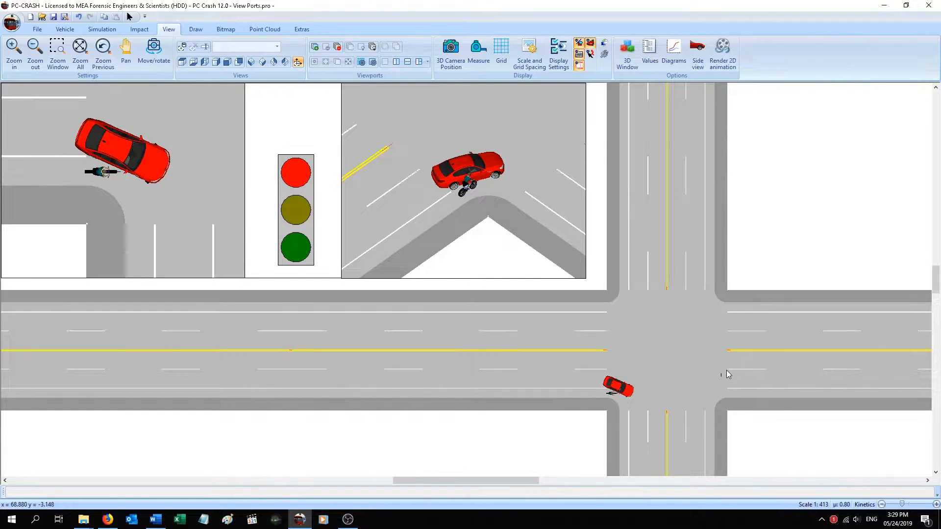
pyautogui.moveTo(718, 380)
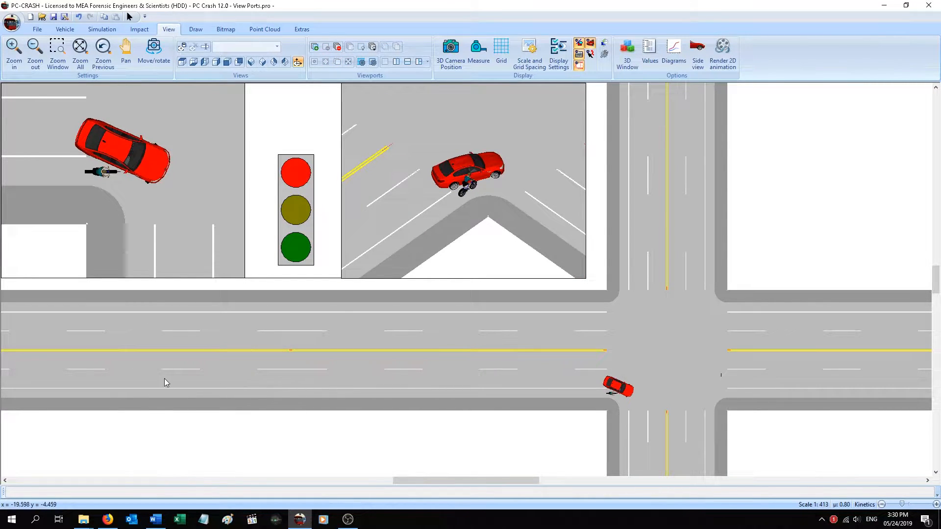
# Step: Show the Simulation time controls with the crash scene rewound to about 8.5 s
pyautogui.click(37, 29)
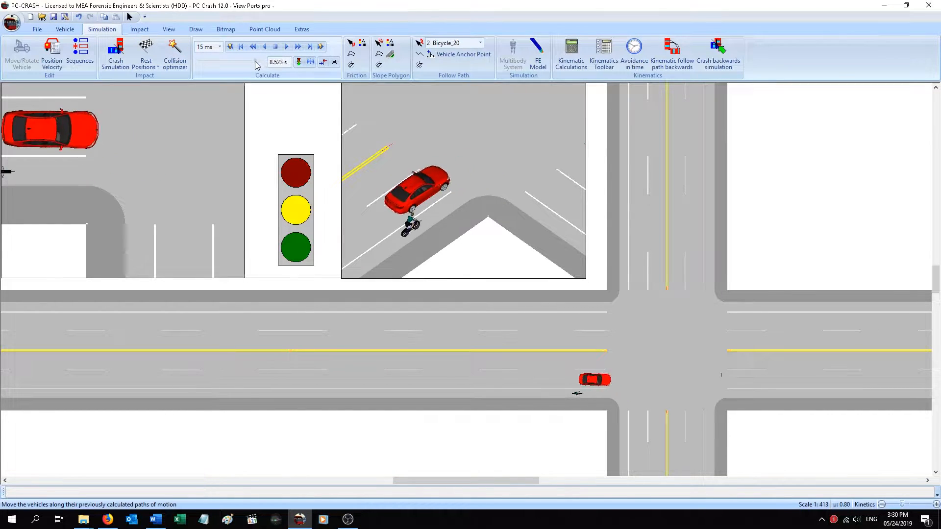
# Step: Scrub the run through start, 5.3 s, 9.4 s and 4.8 s, stopping at 9.495 s
pyautogui.click(241, 46)
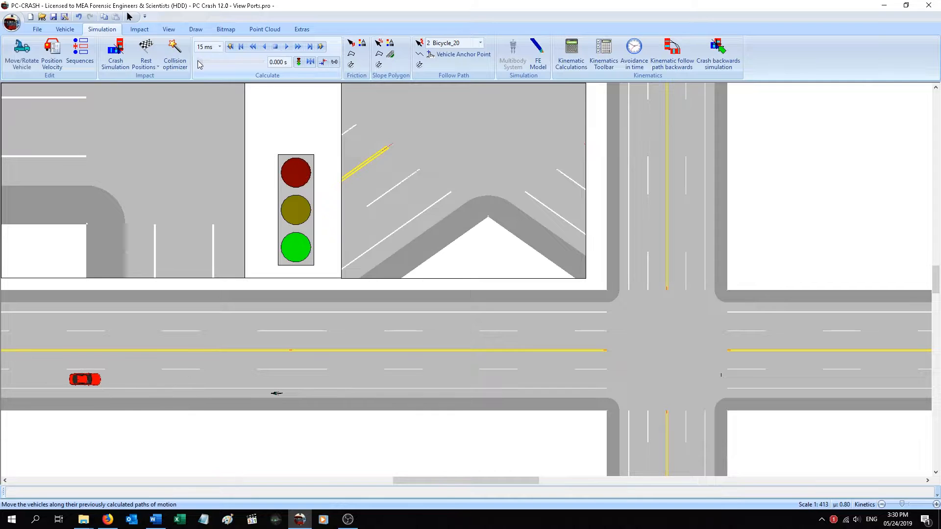
pyautogui.click(297, 46)
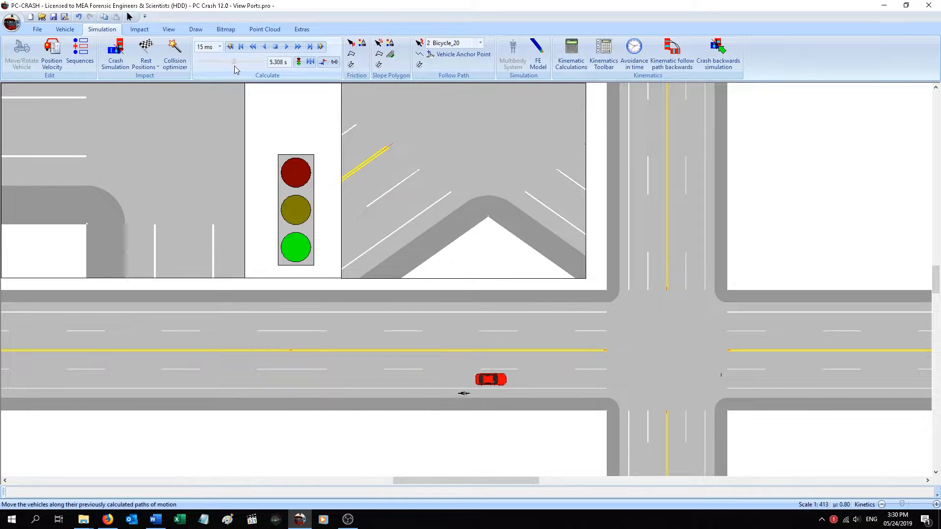
pyautogui.click(297, 46)
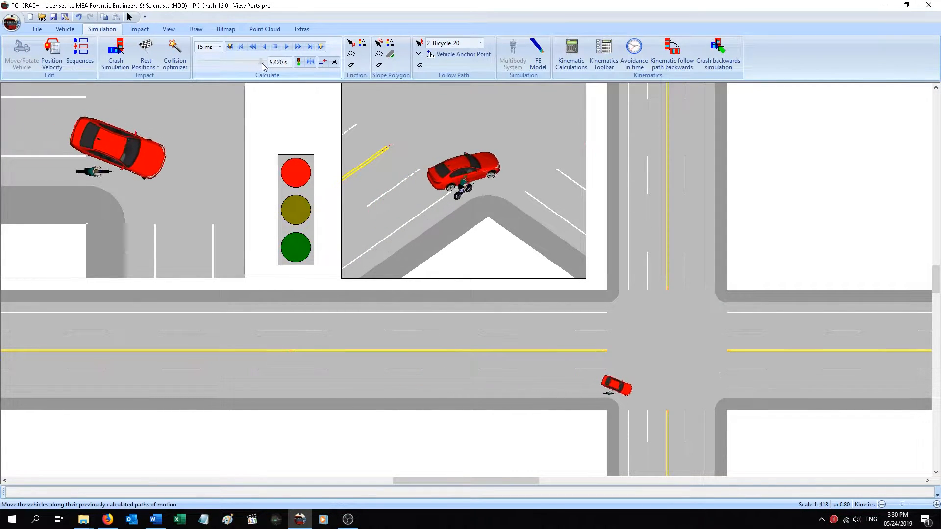
pyautogui.click(253, 45)
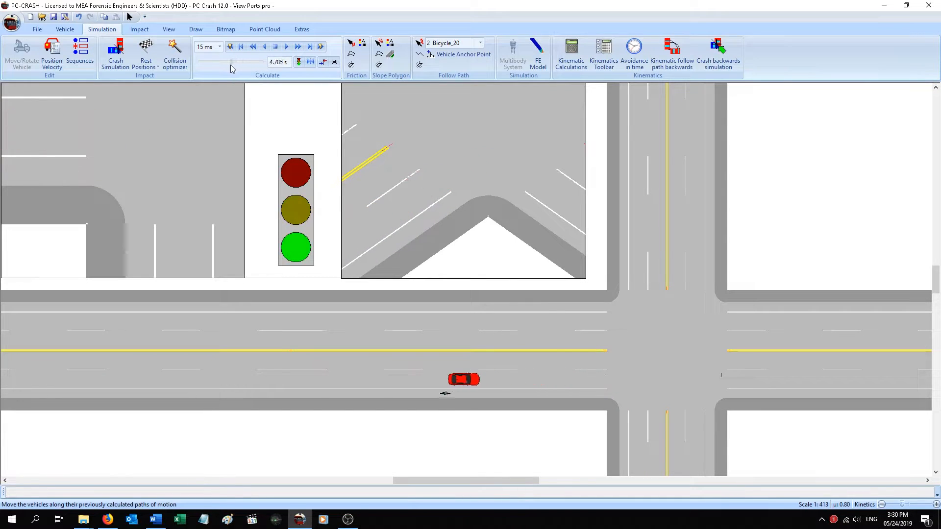
pyautogui.click(264, 46)
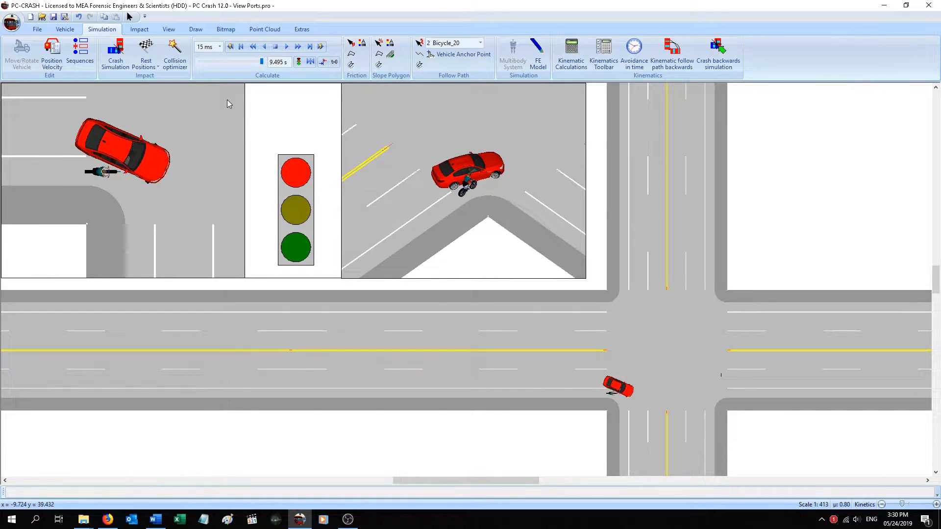
pyautogui.click(168, 28)
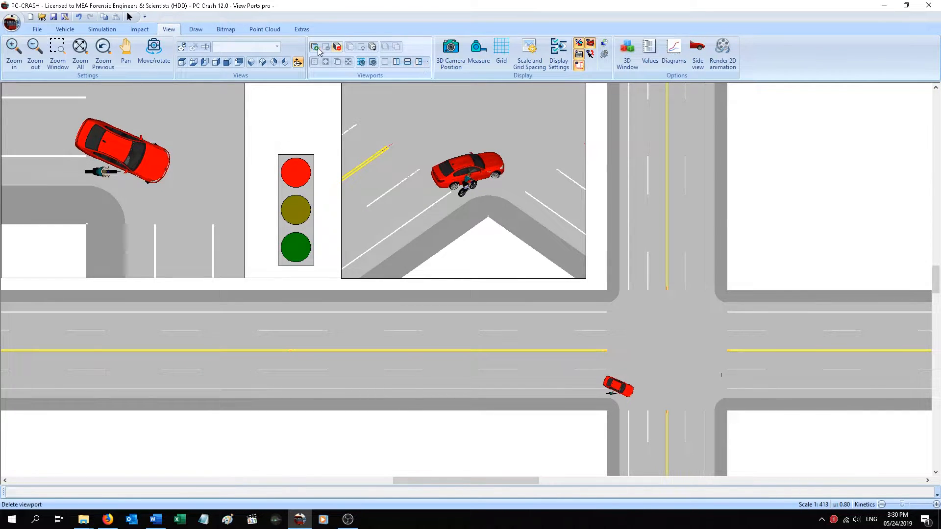
# Step: Add a new floating viewport named 'Corner(1)' over the intersection
pyautogui.click(315, 47)
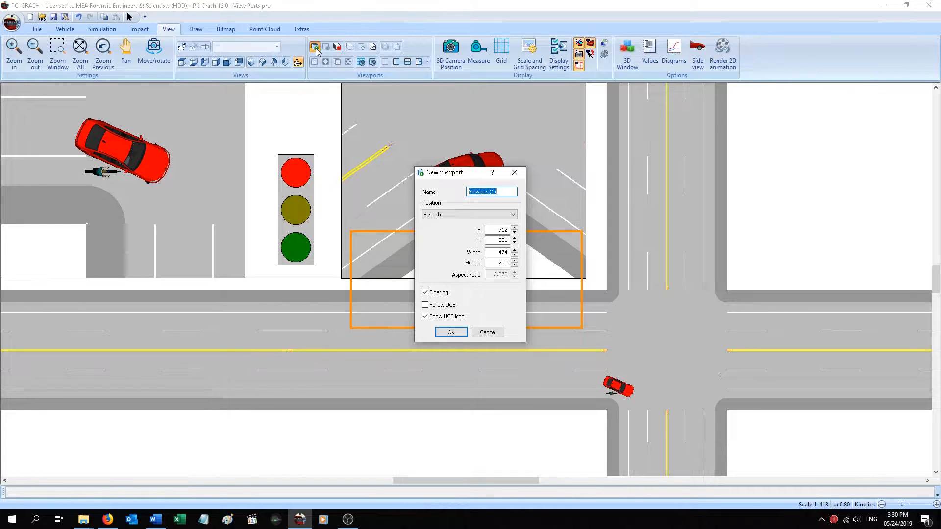
pyautogui.write('Corner(1')
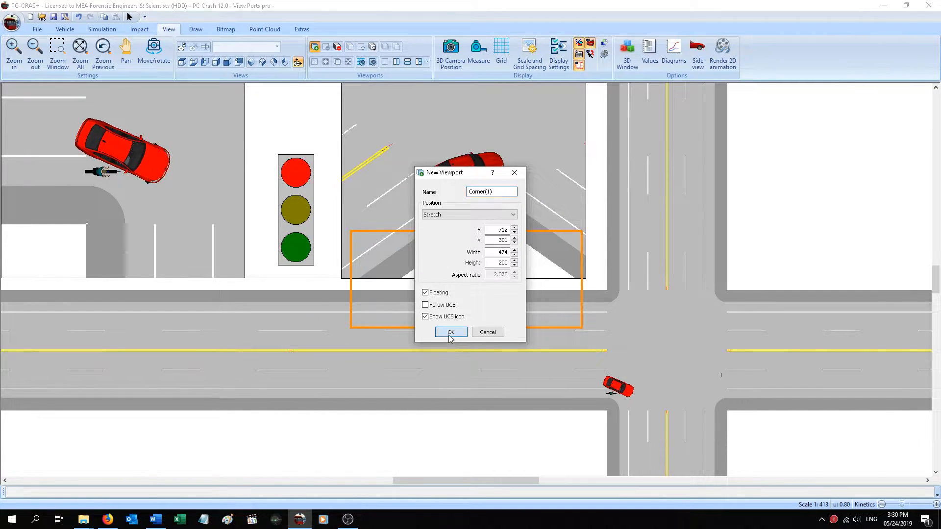
pyautogui.click(450, 332)
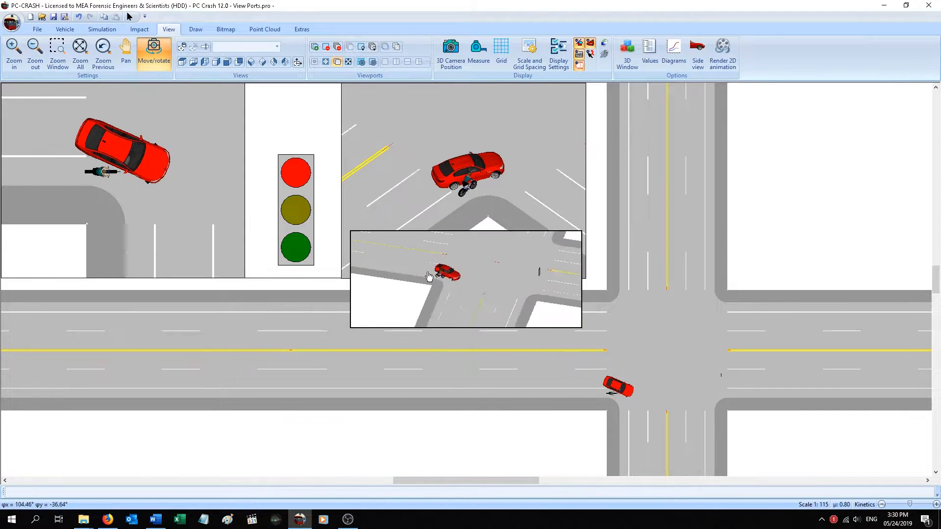
# Step: Reframe Corner(1) with SE-Iso, Right and Top views, then shrink it to a top-right inset
pyautogui.click(262, 62)
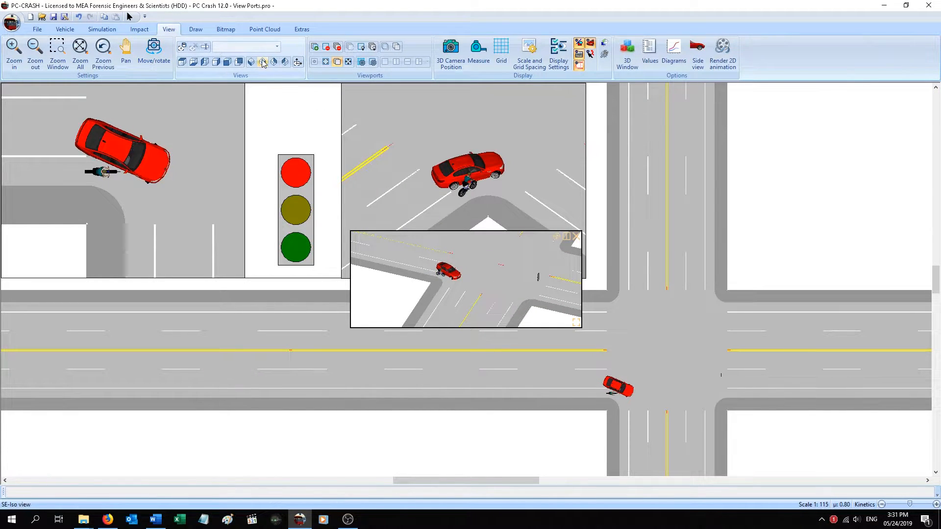
pyautogui.click(216, 62)
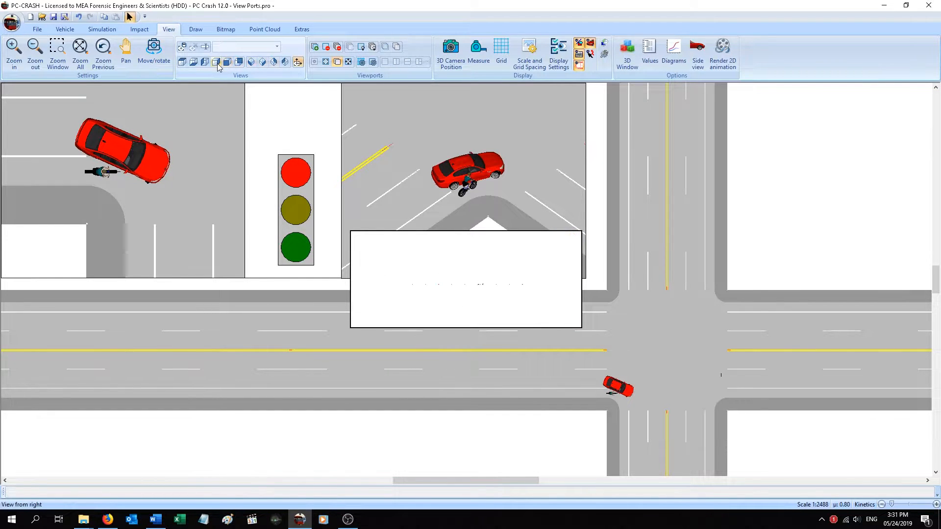
pyautogui.click(262, 62)
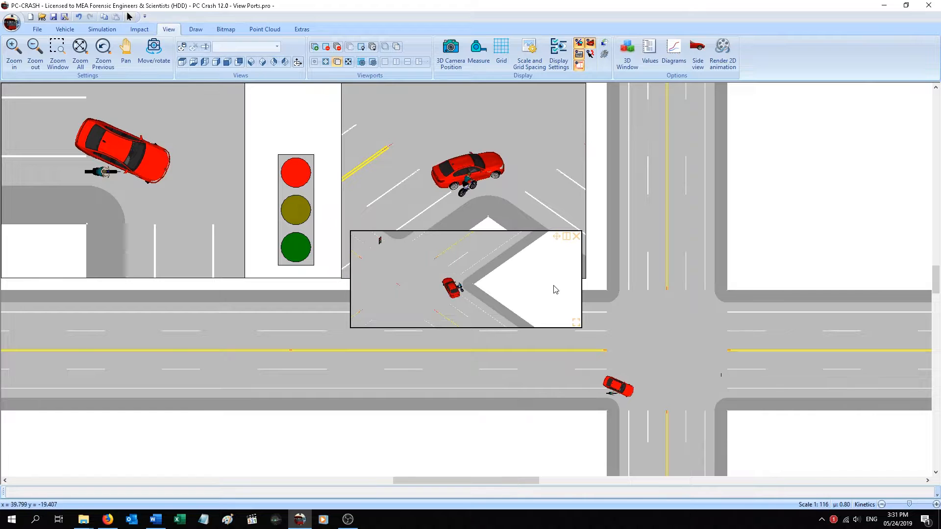
pyautogui.moveTo(559, 243)
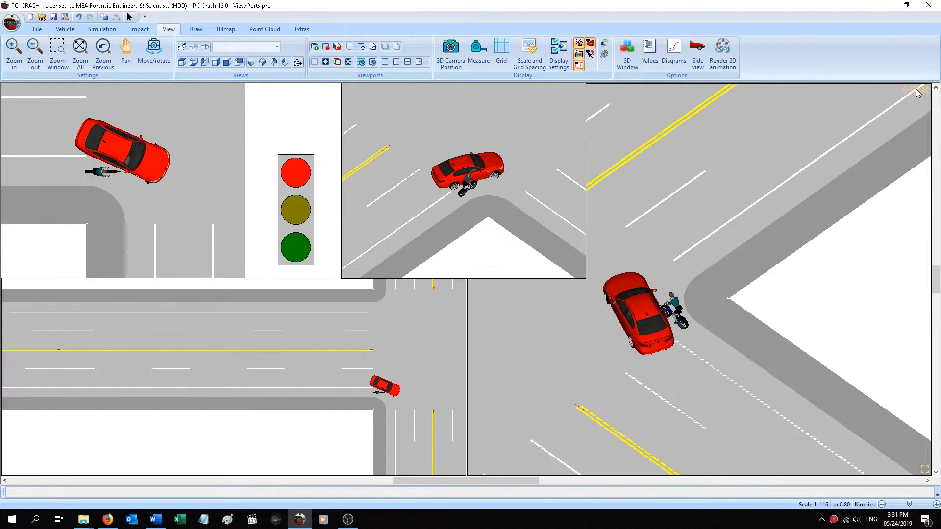
pyautogui.moveTo(909, 91)
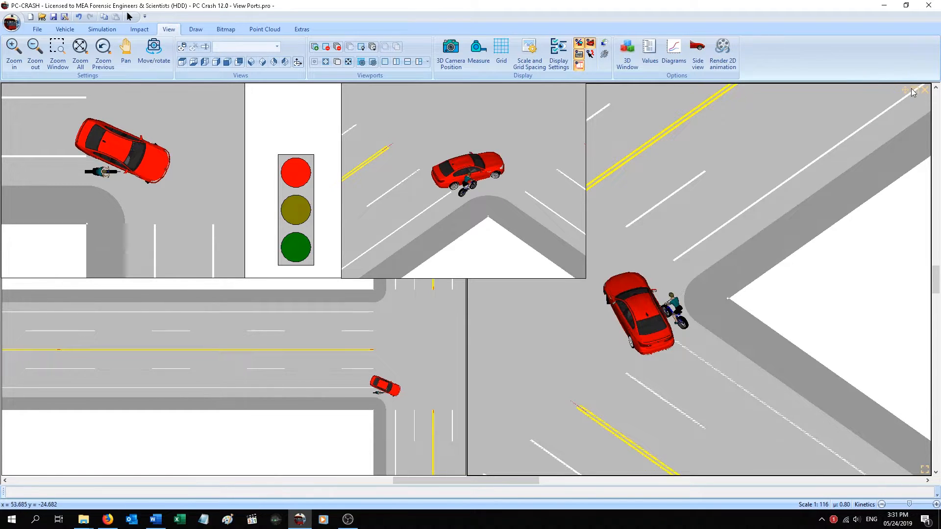
pyautogui.click(57, 51)
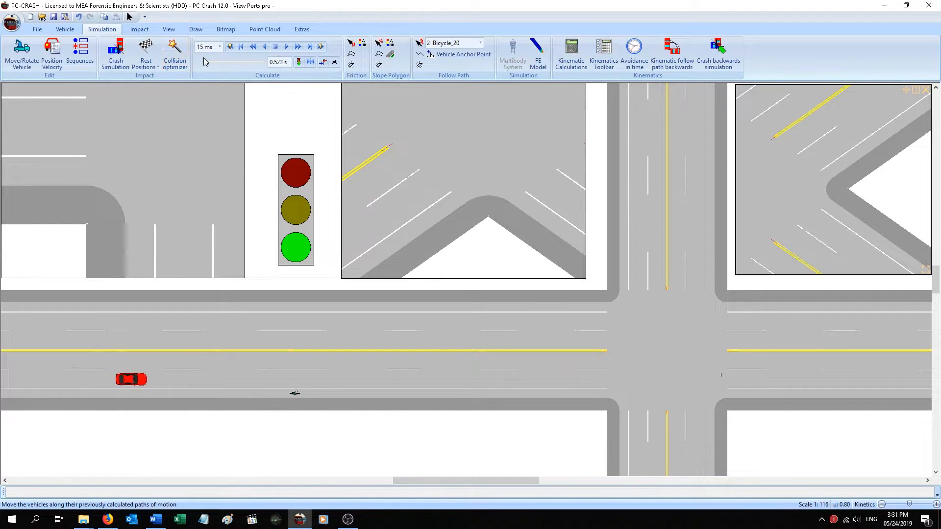
# Step: Advance the crash to about 9.5 s and open the 3D driver's-eye window
pyautogui.click(297, 46)
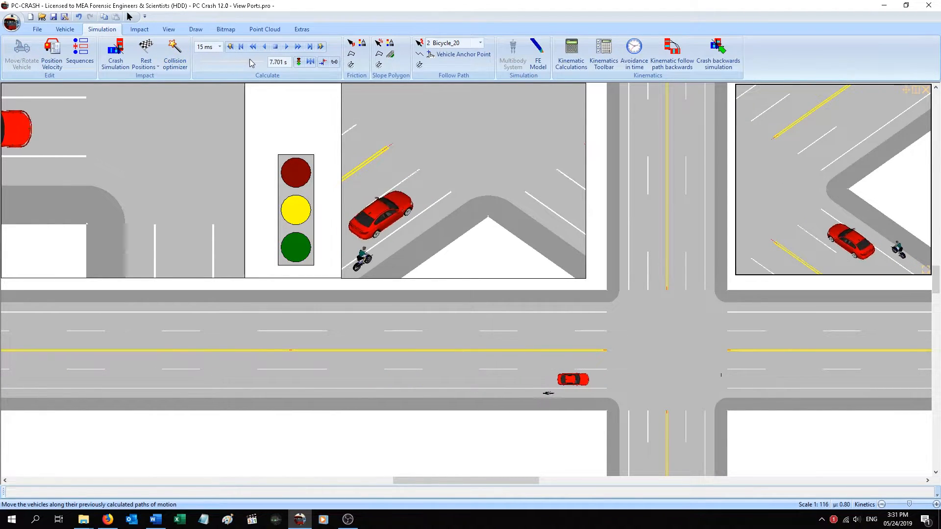
pyautogui.click(298, 46)
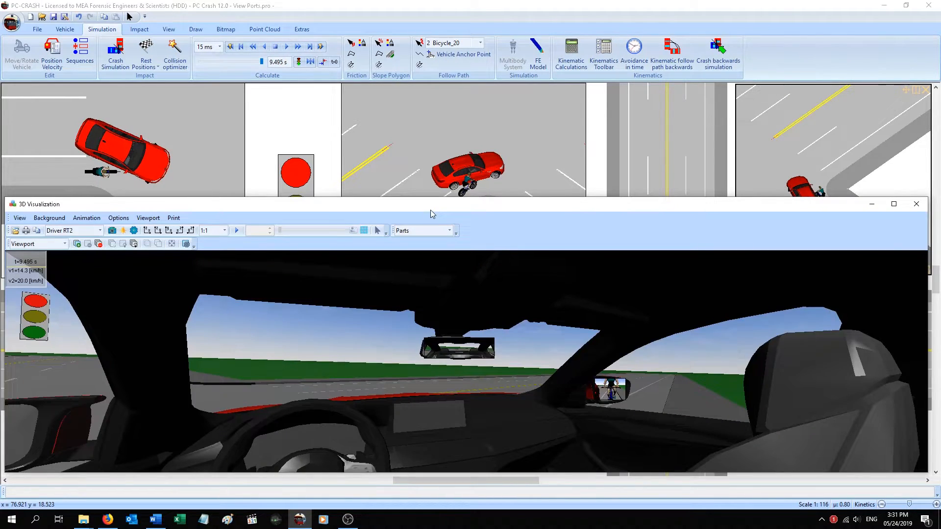
# Step: Maximize the 3D view, replay the animation to 9.5 s, and select the Right mirror viewport
pyautogui.click(893, 204)
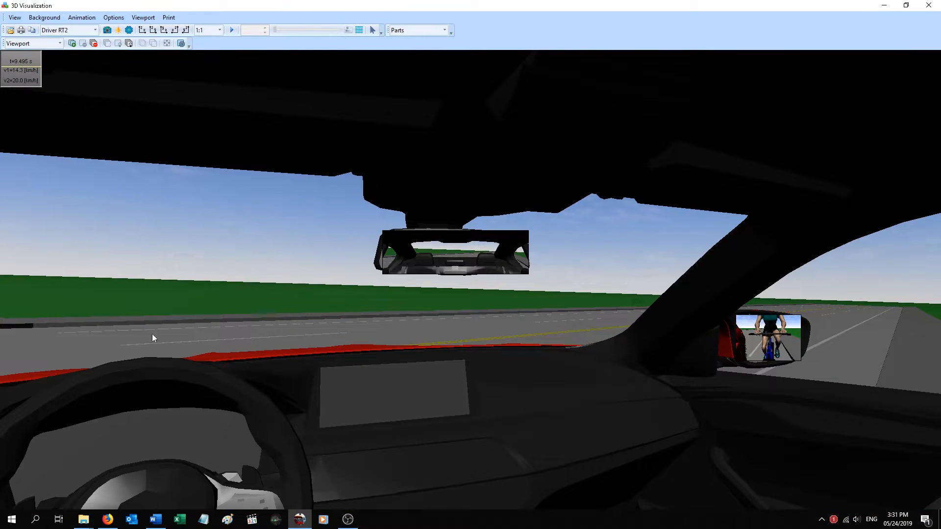
pyautogui.moveTo(294, 397)
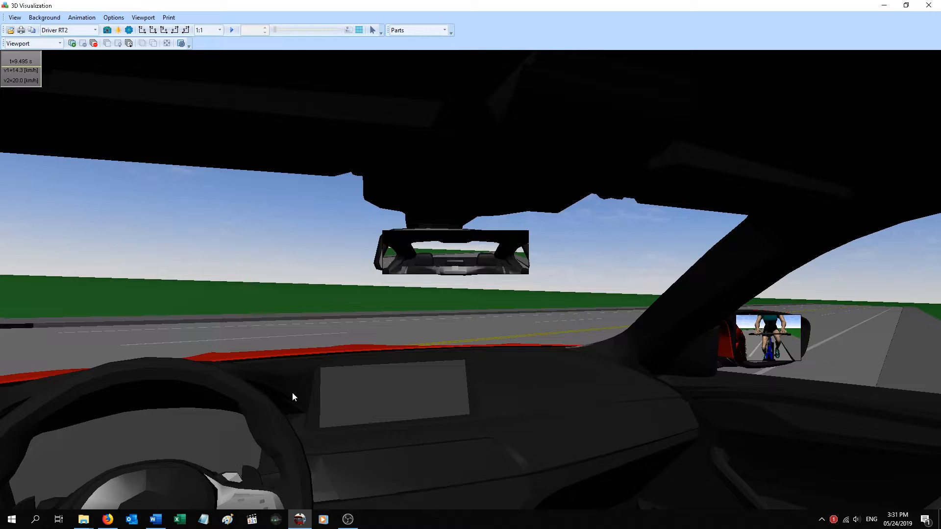
pyautogui.moveTo(474, 259)
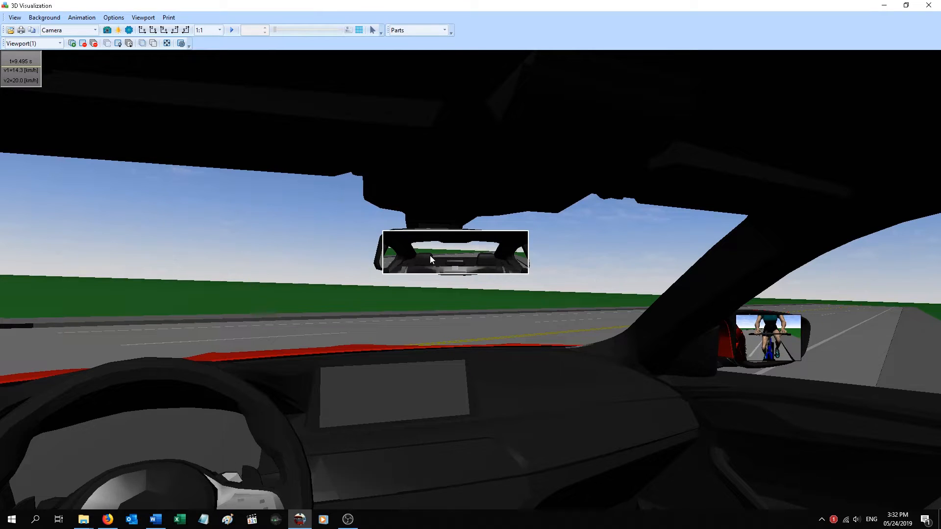
pyautogui.moveTo(753, 320)
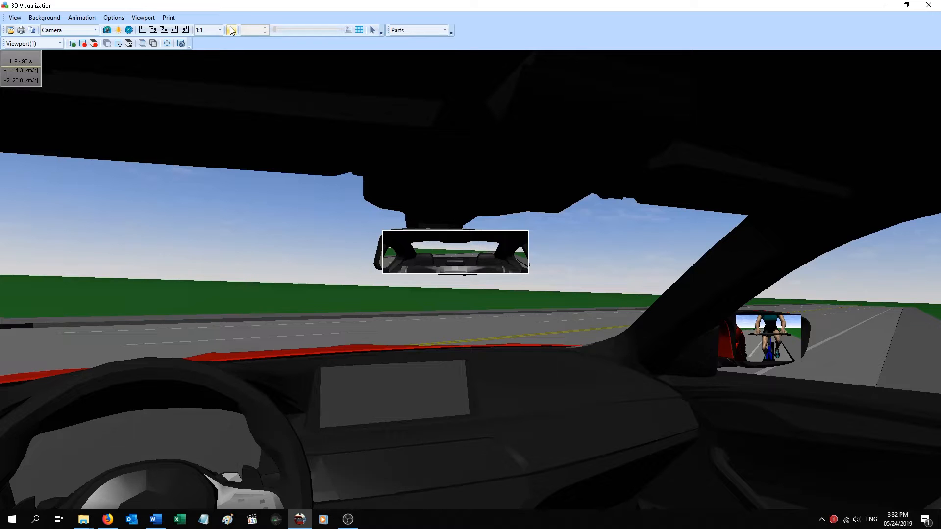
pyautogui.click(232, 30)
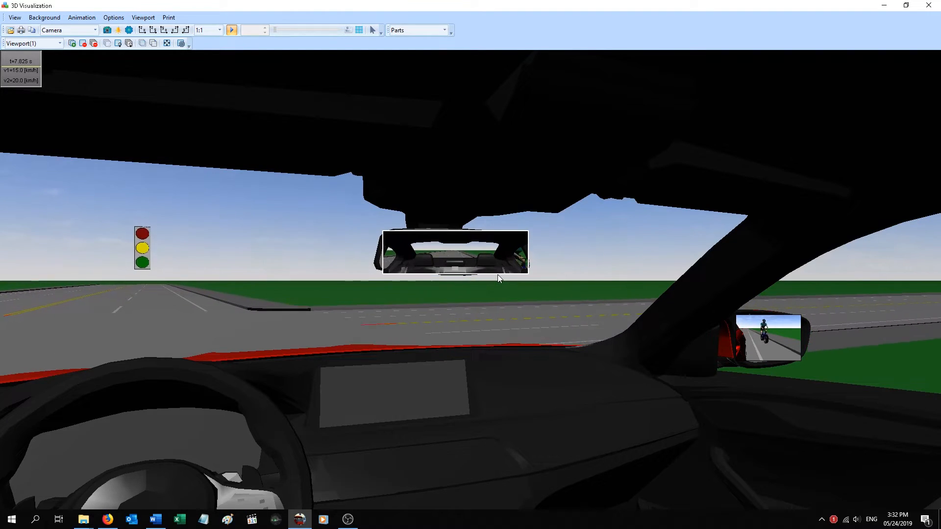
pyautogui.click(231, 30)
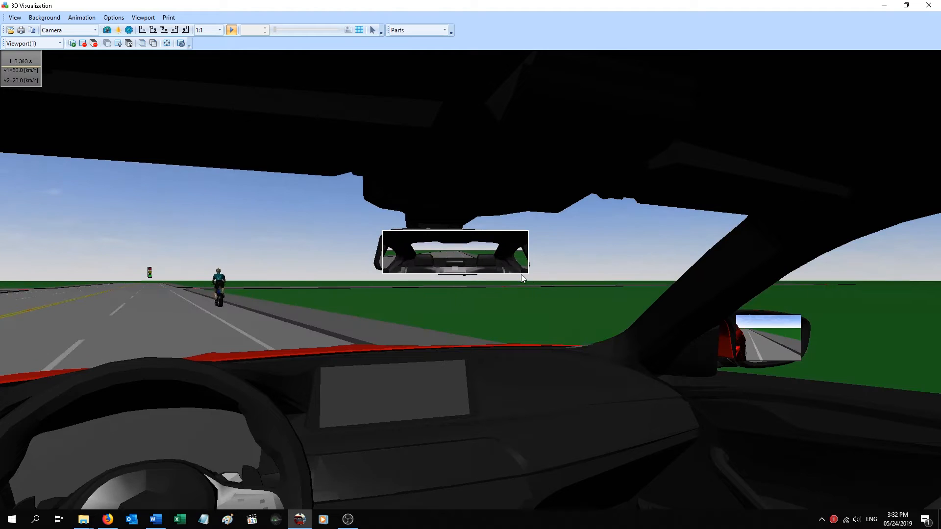
pyautogui.click(230, 30)
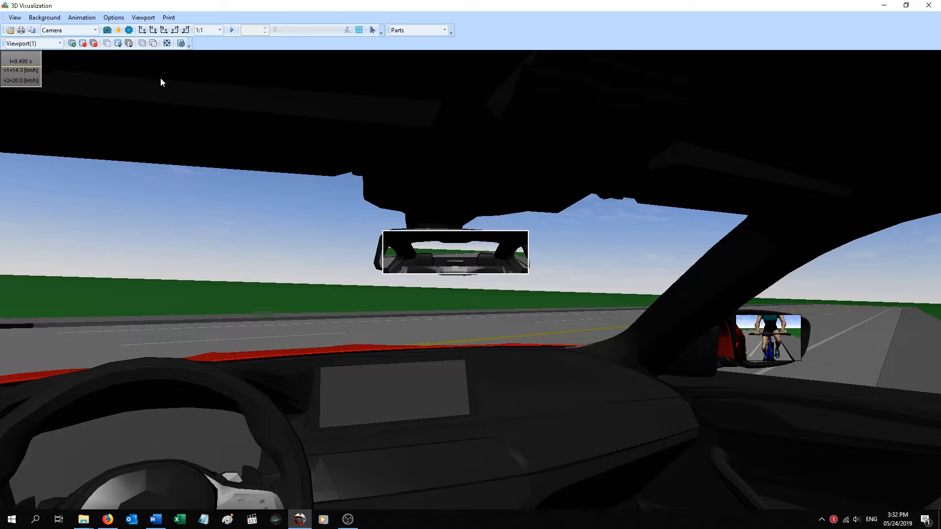
pyautogui.moveTo(168, 79)
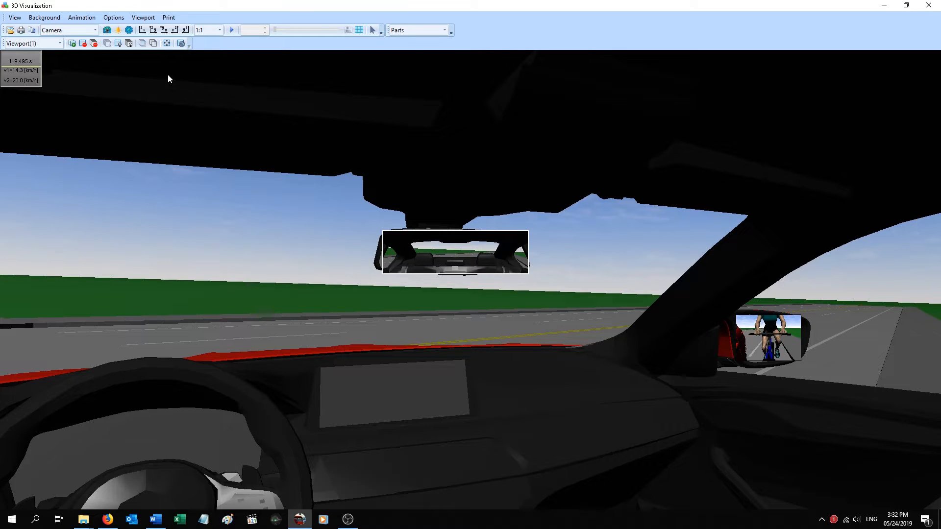
pyautogui.moveTo(19, 42)
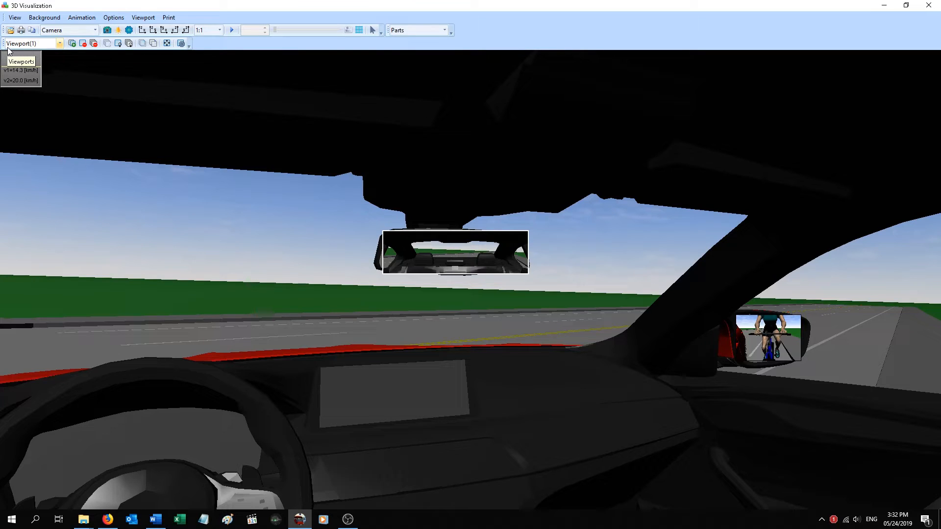
pyautogui.moveTo(412, 239)
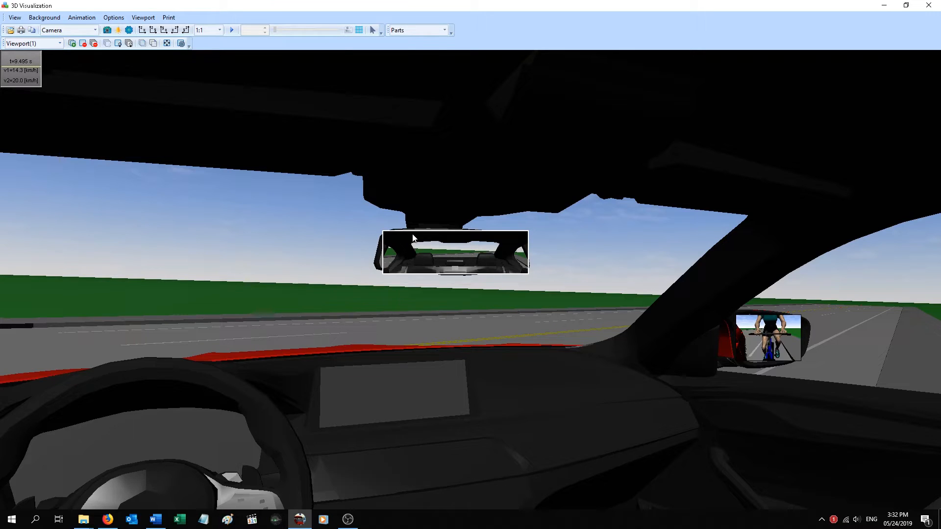
pyautogui.moveTo(798, 322)
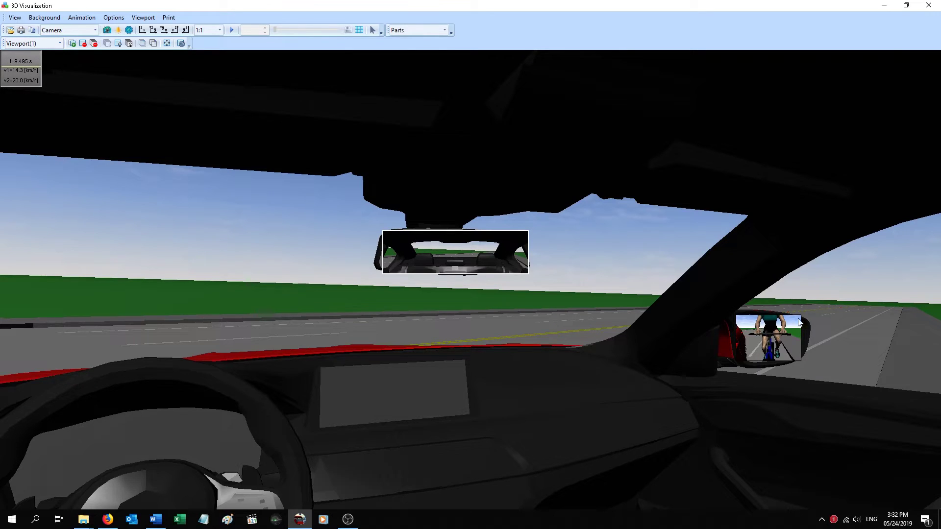
pyautogui.click(768, 336)
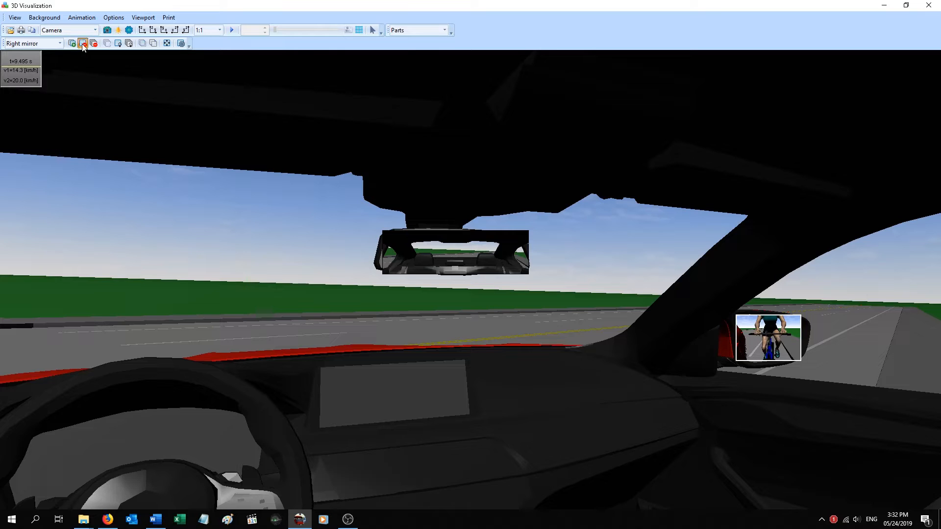
# Step: Delete the old right mirror and add a 'Right Mirror' viewport anchored in film coordinates
pyautogui.click(83, 43)
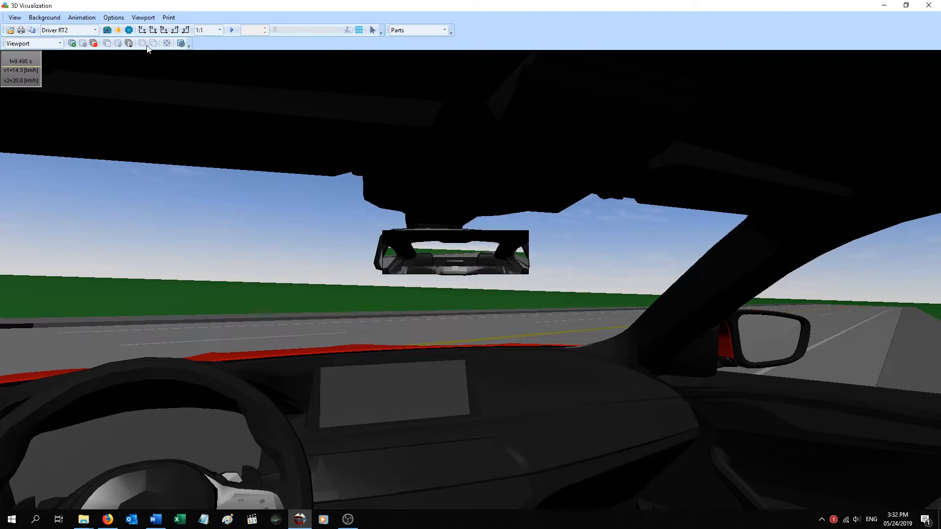
pyautogui.click(71, 43)
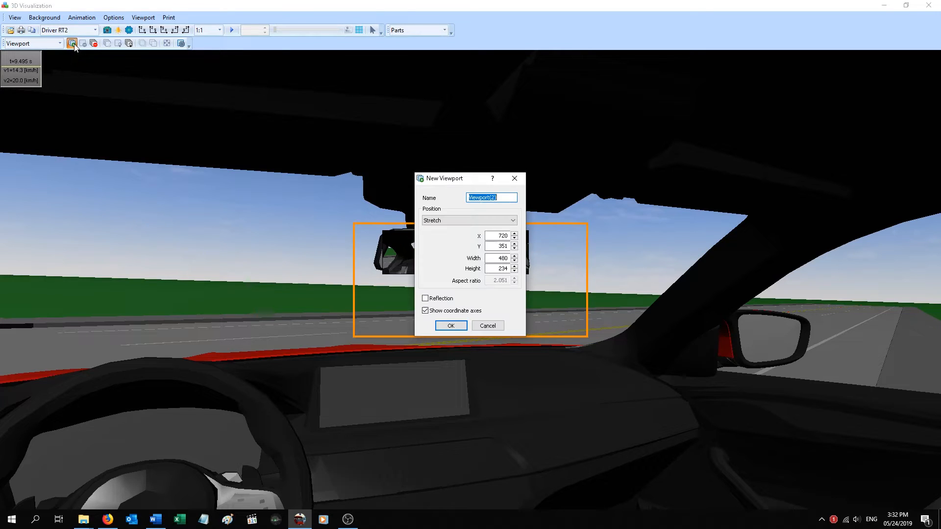
pyautogui.write('Right Mirror')
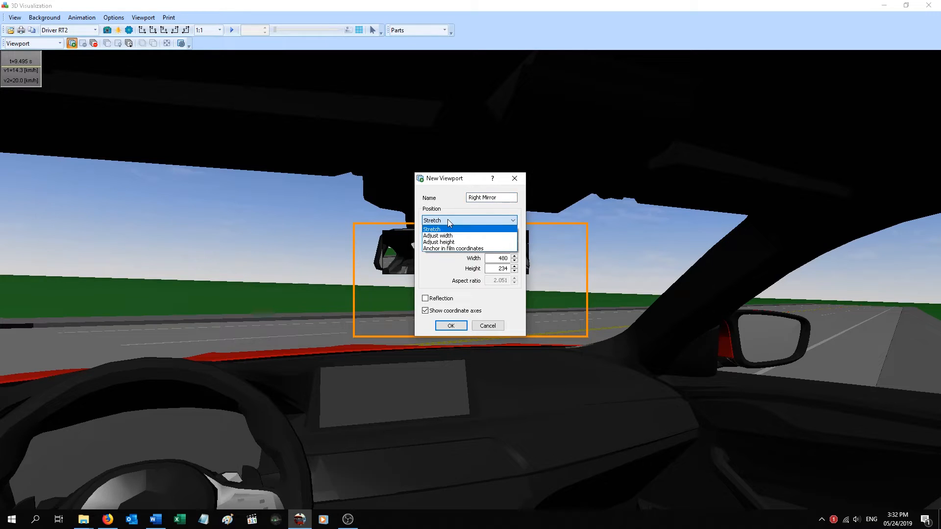
pyautogui.moveTo(439, 242)
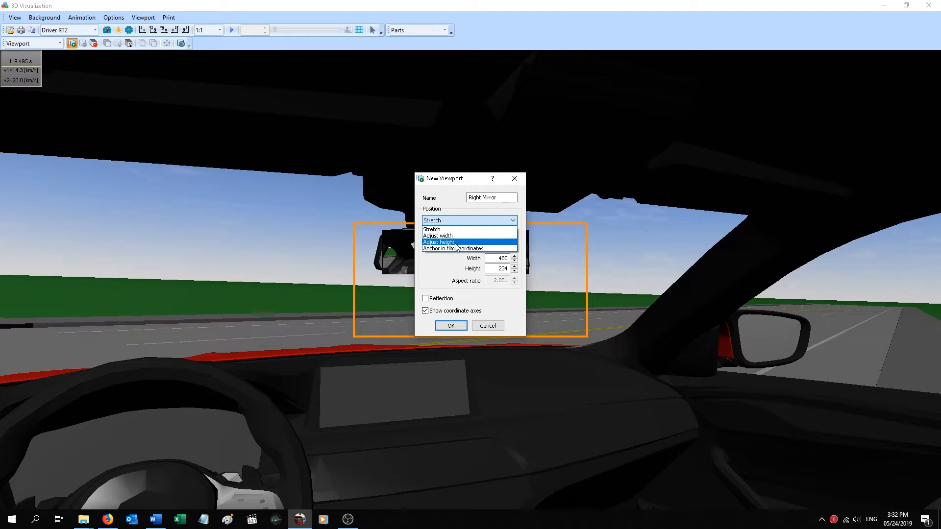
pyautogui.moveTo(452, 249)
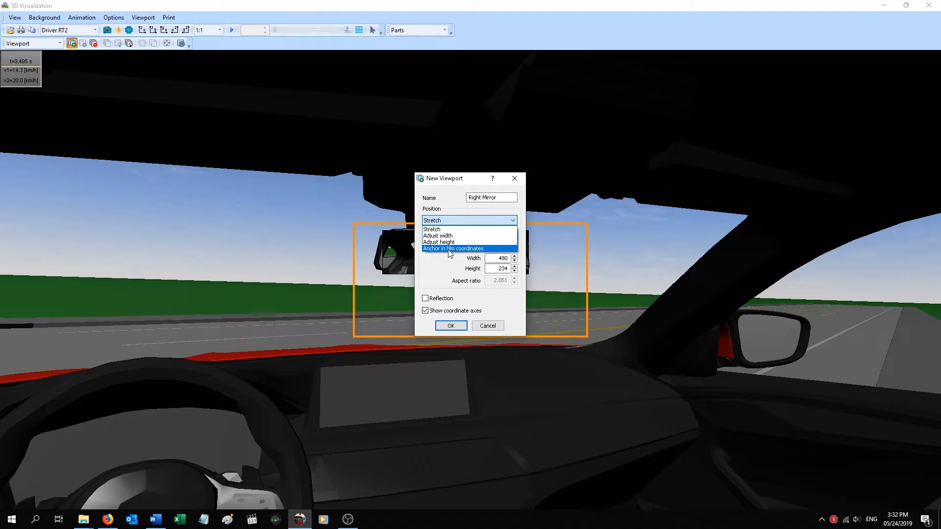
pyautogui.click(453, 248)
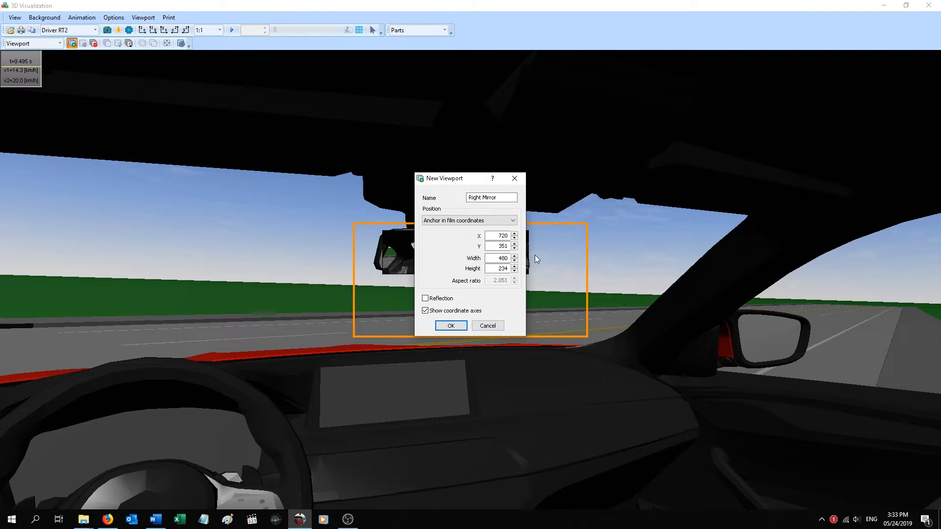
pyautogui.moveTo(487, 325)
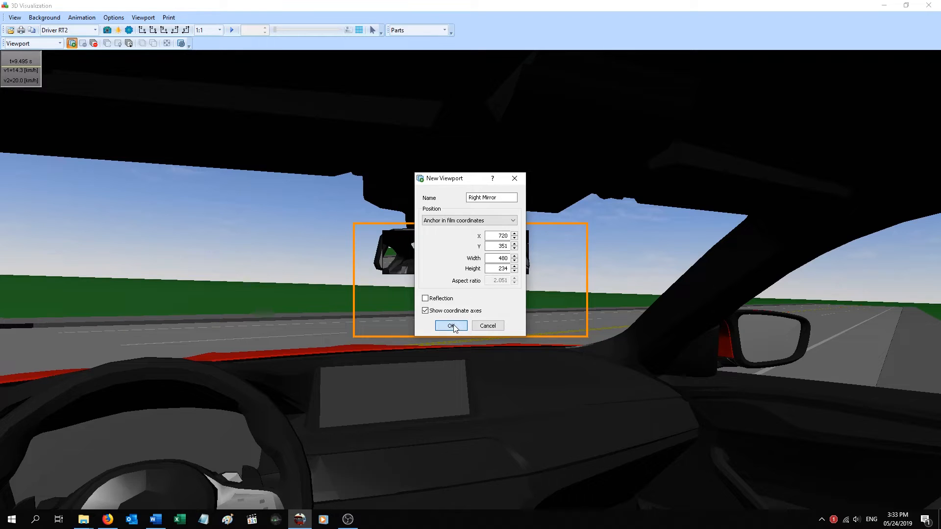
pyautogui.click(447, 325)
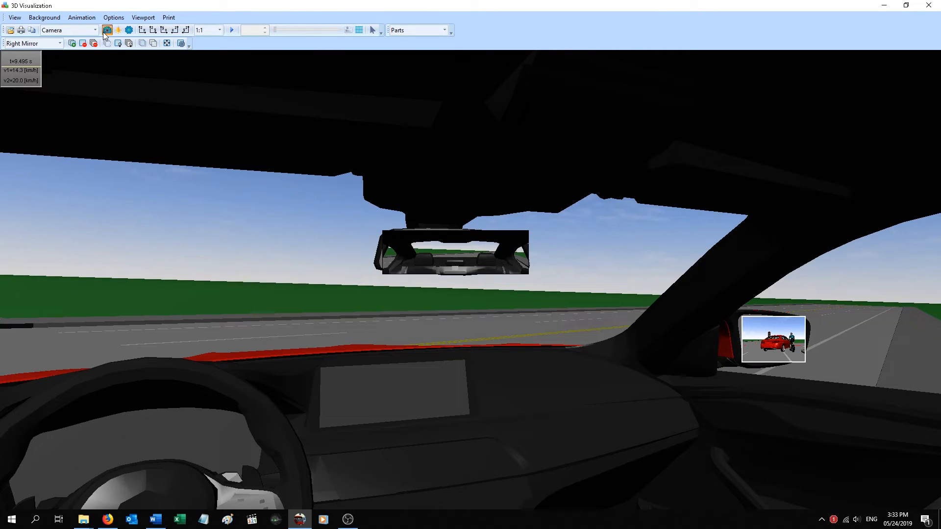
# Step: Load saved XML camera settings into the Right Mirror viewport to show the cyclist
pyautogui.click(106, 30)
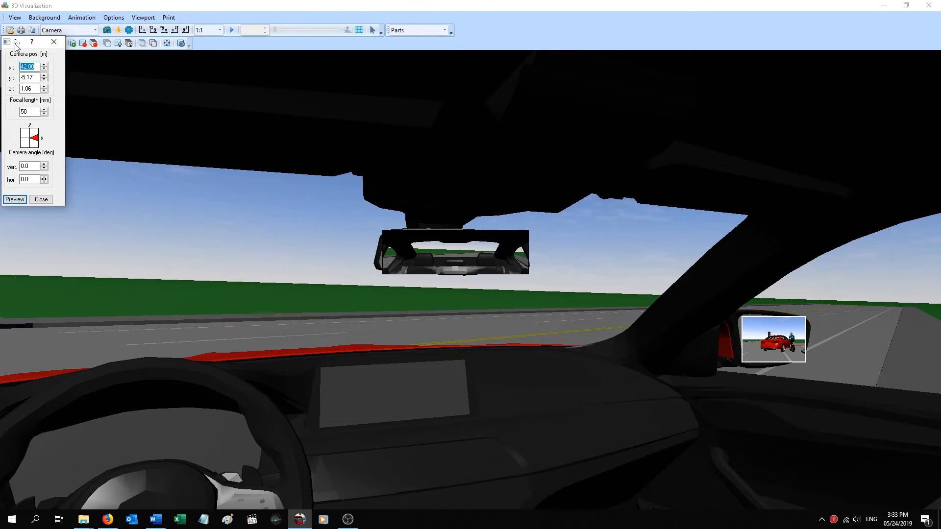
pyautogui.click(7, 41)
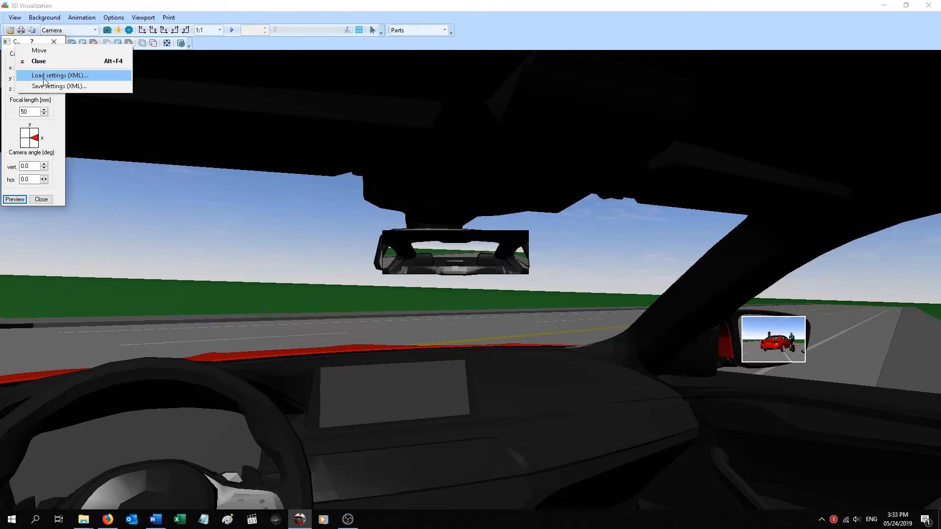
pyautogui.click(58, 75)
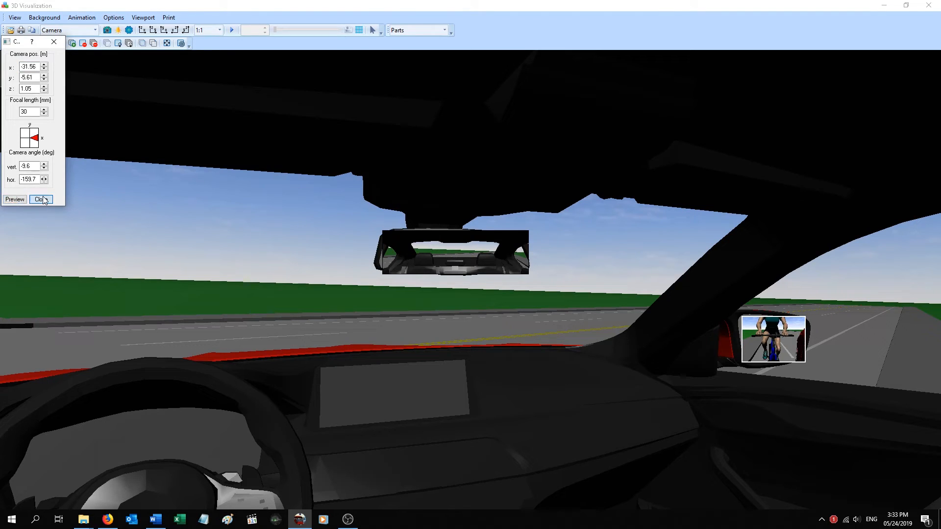
pyautogui.click(38, 200)
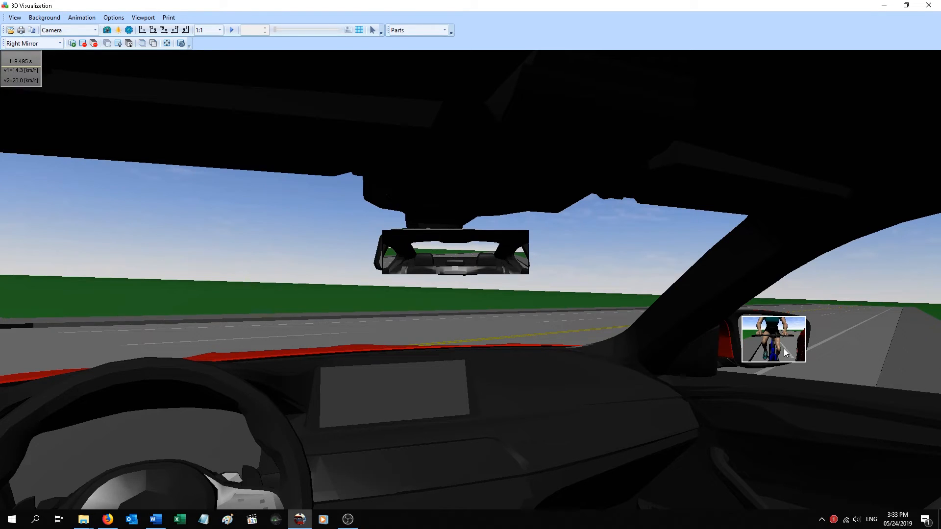
pyautogui.moveTo(777, 347)
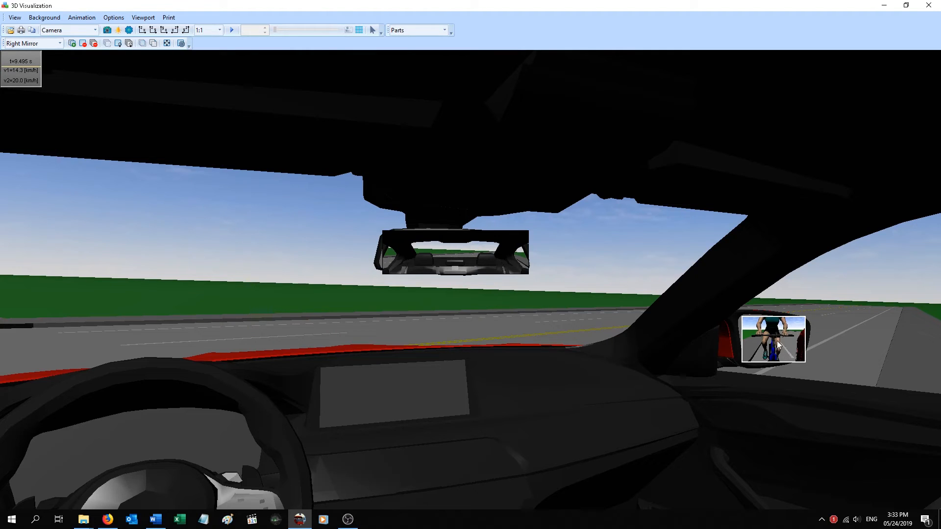
pyautogui.moveTo(765, 357)
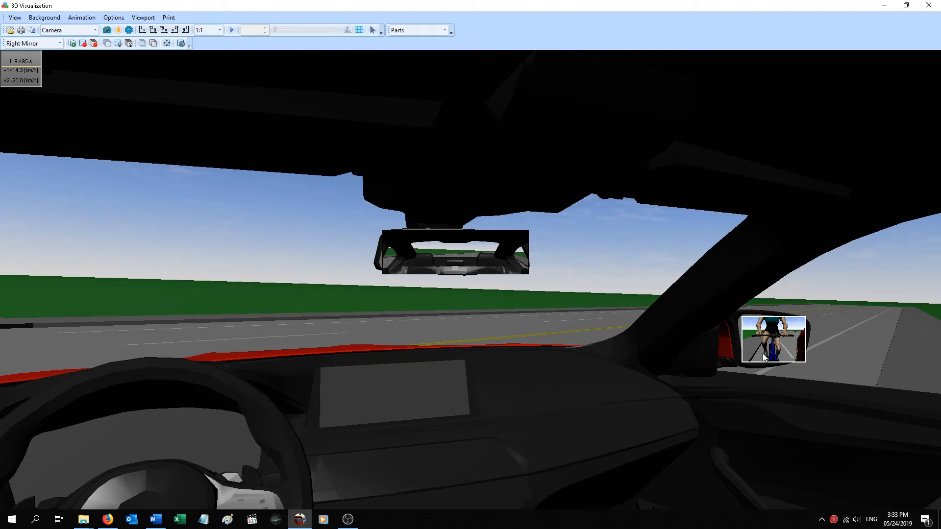
pyautogui.moveTo(791, 336)
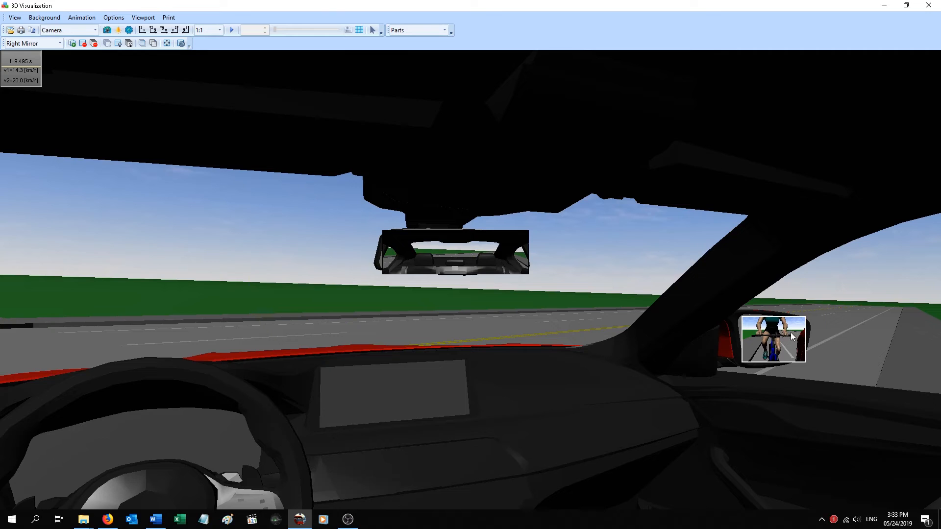
pyautogui.moveTo(203, 56)
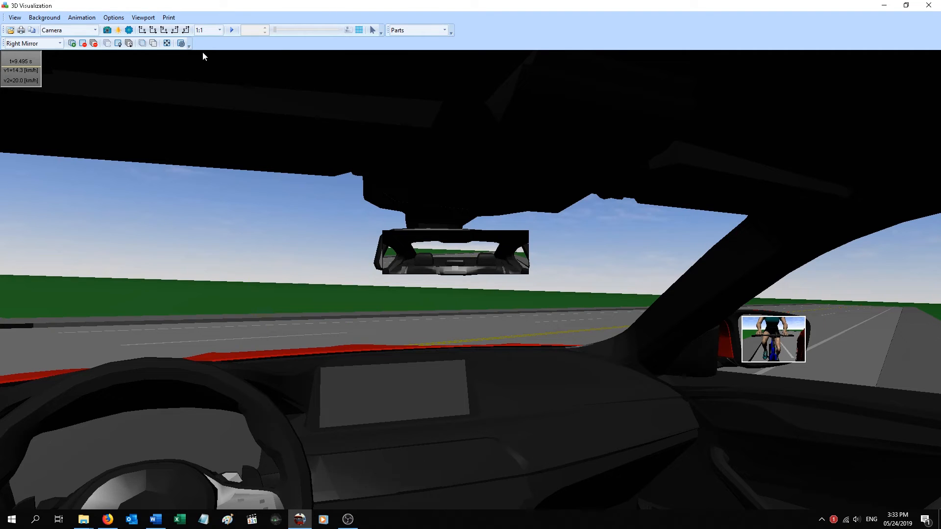
pyautogui.click(180, 43)
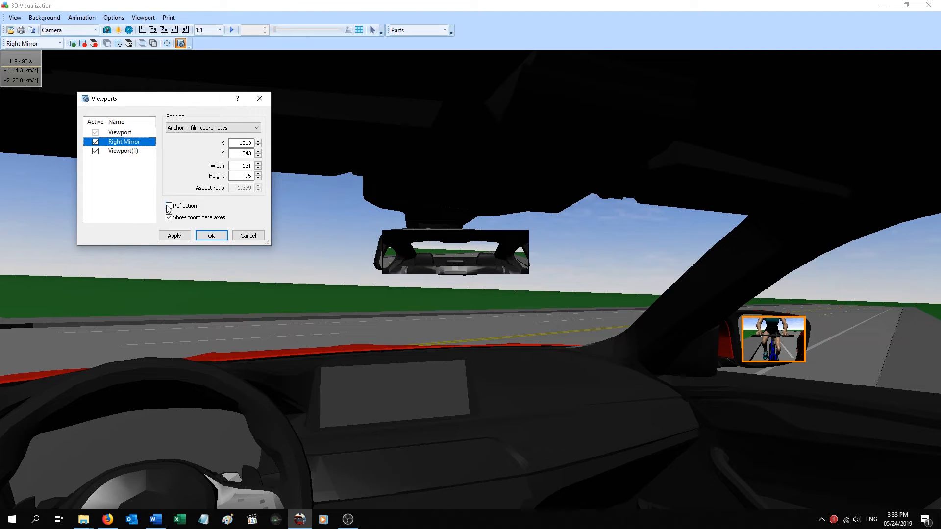
# Step: Tick Reflection for the Right Mirror viewport and confirm the change
pyautogui.click(169, 206)
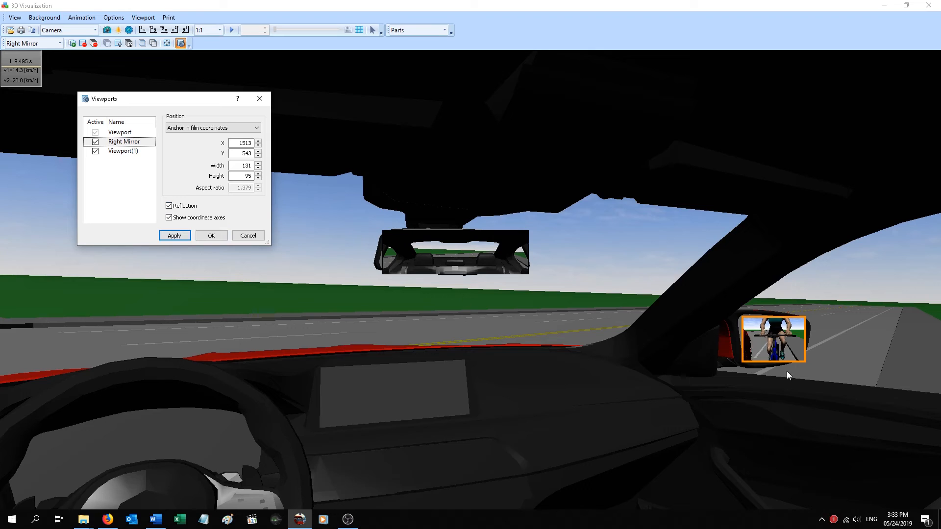
pyautogui.moveTo(351, 382)
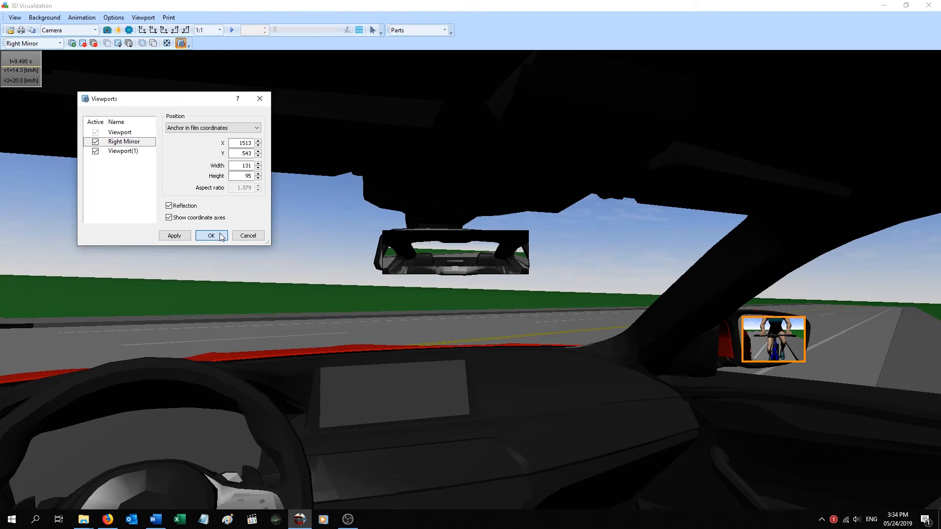
pyautogui.click(211, 235)
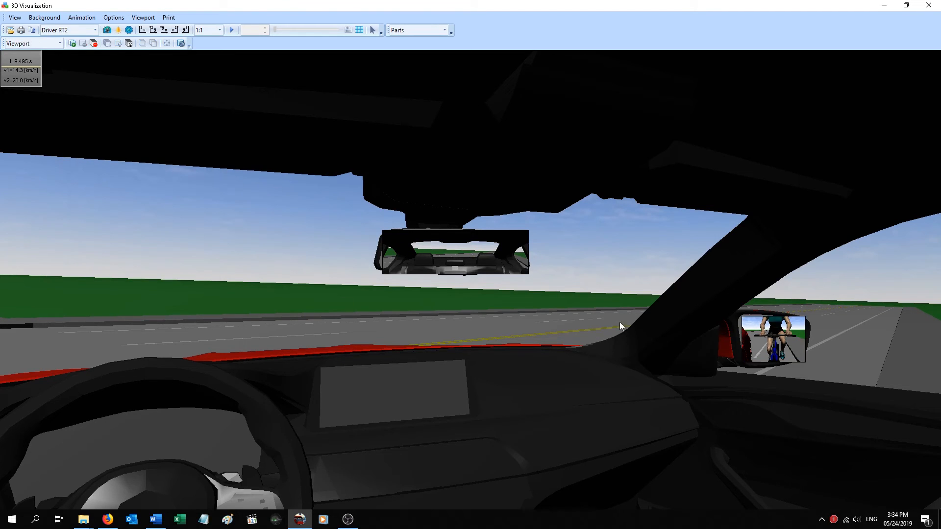
pyautogui.moveTo(802, 349)
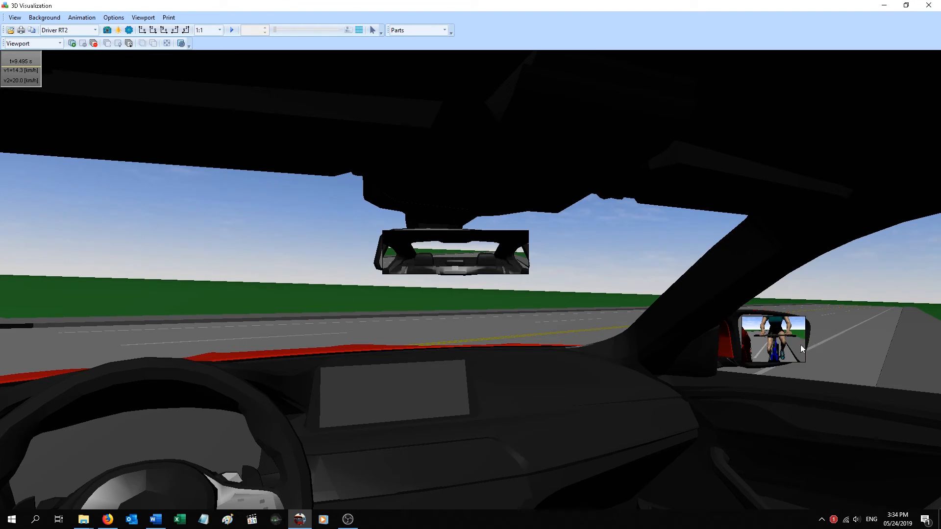
pyautogui.click(231, 30)
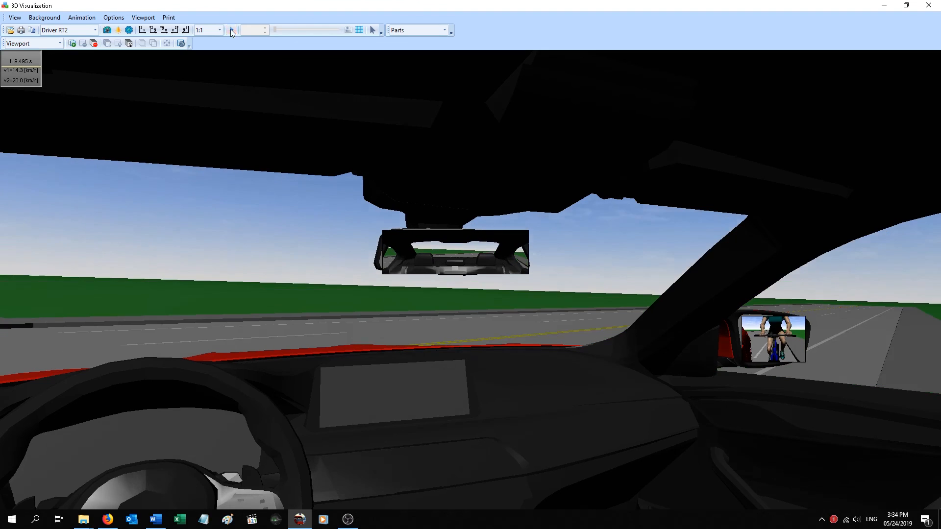
pyautogui.click(231, 30)
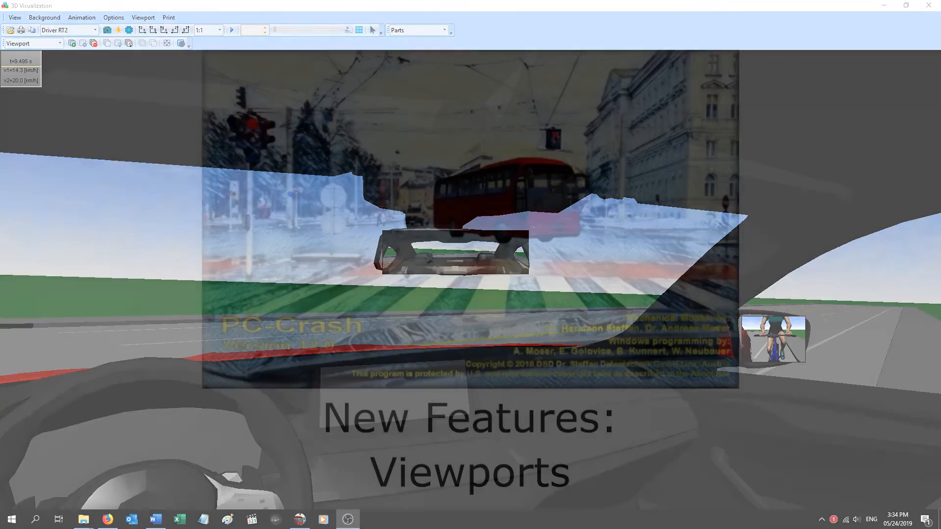